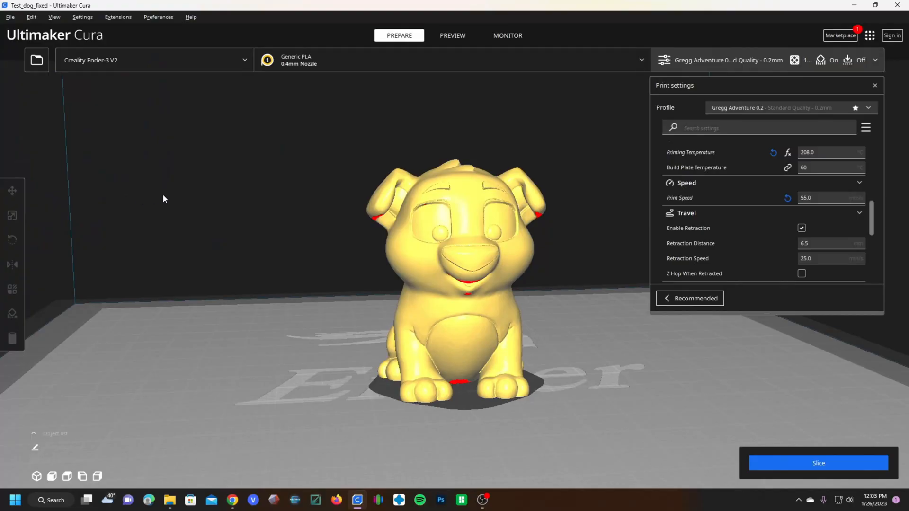
# Choose the Creality Ender-3 Max as the active printer from the printer list
pyautogui.click(153, 59)
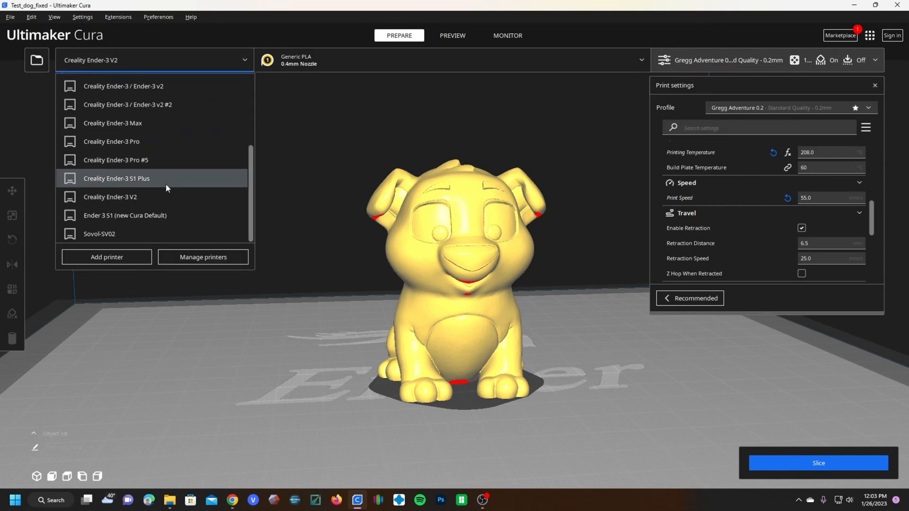
pyautogui.moveTo(132, 129)
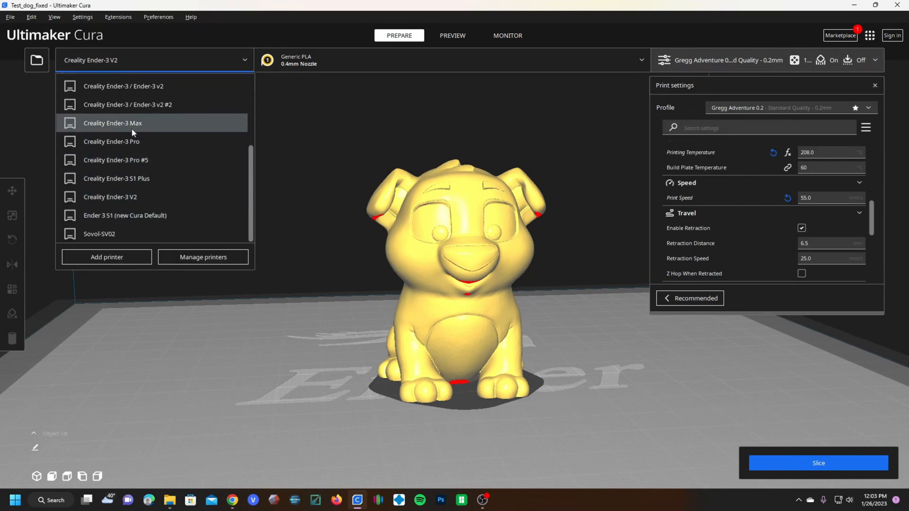
pyautogui.click(113, 123)
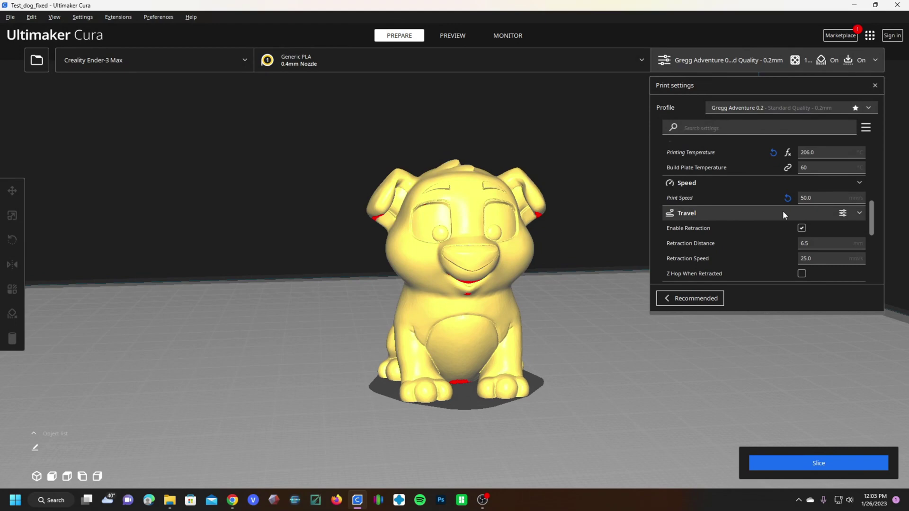
# Set retraction distance 5.0, Lightning infill pattern and Skirt build plate adhesion
pyautogui.click(831, 243)
pyautogui.write('5')
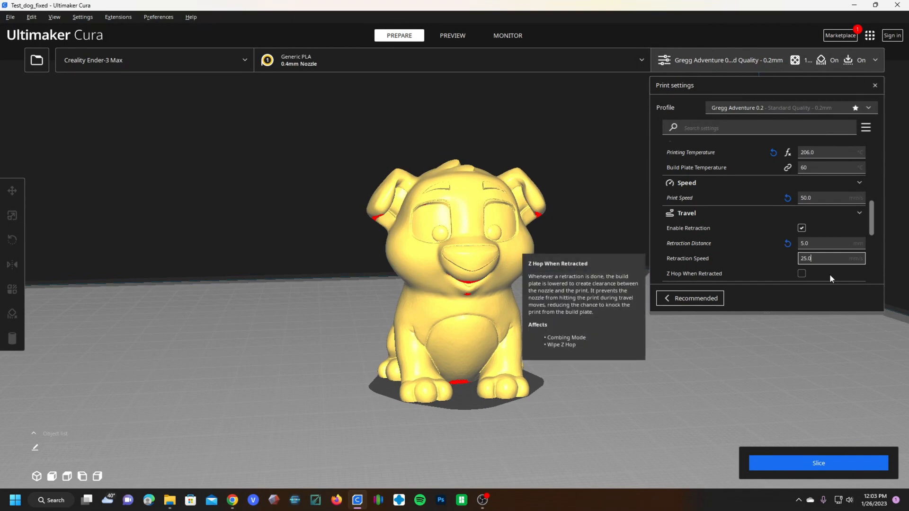
pyautogui.click(831, 199)
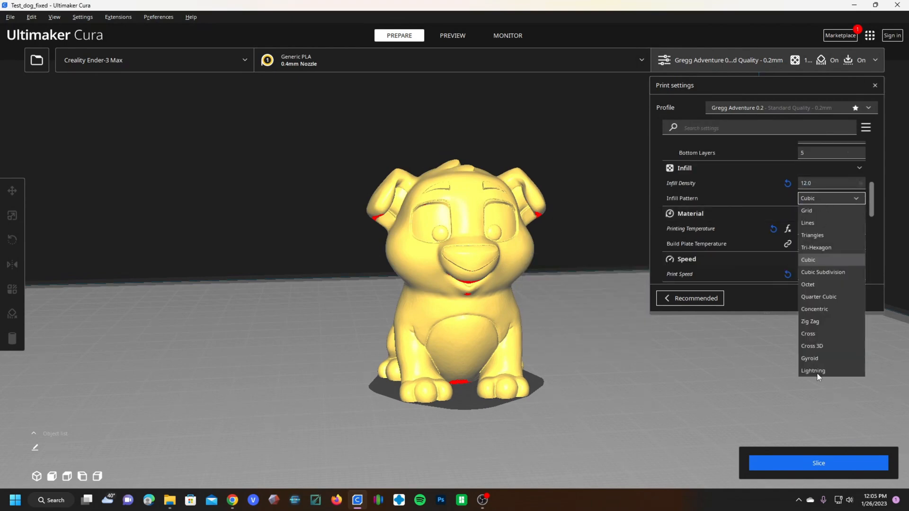
pyautogui.click(812, 371)
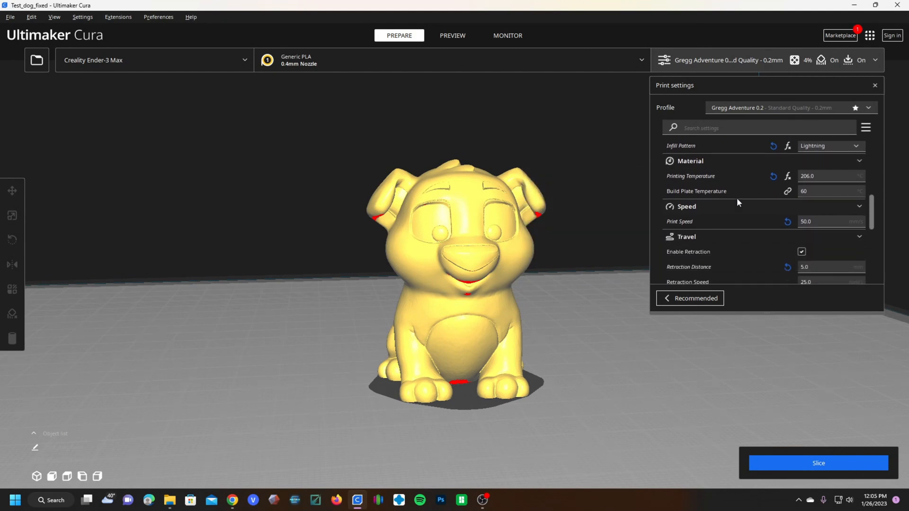
pyautogui.scroll(-3)
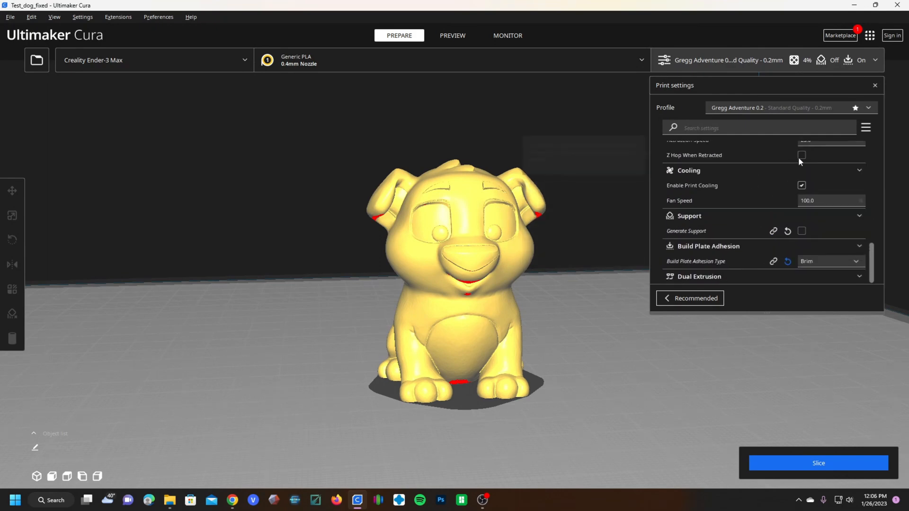
pyautogui.click(830, 261)
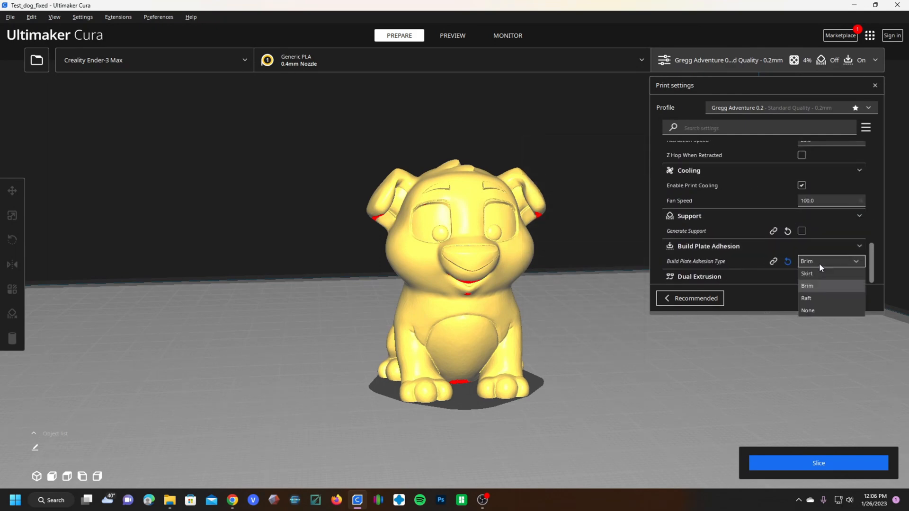
pyautogui.click(807, 272)
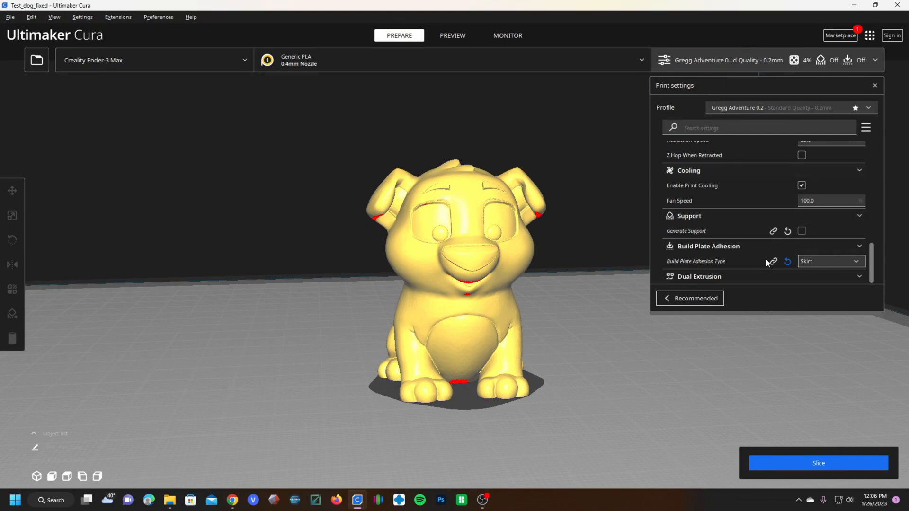
# Slice the dog model and show the result in layer preview (about 1 h 3 min)
pyautogui.click(819, 463)
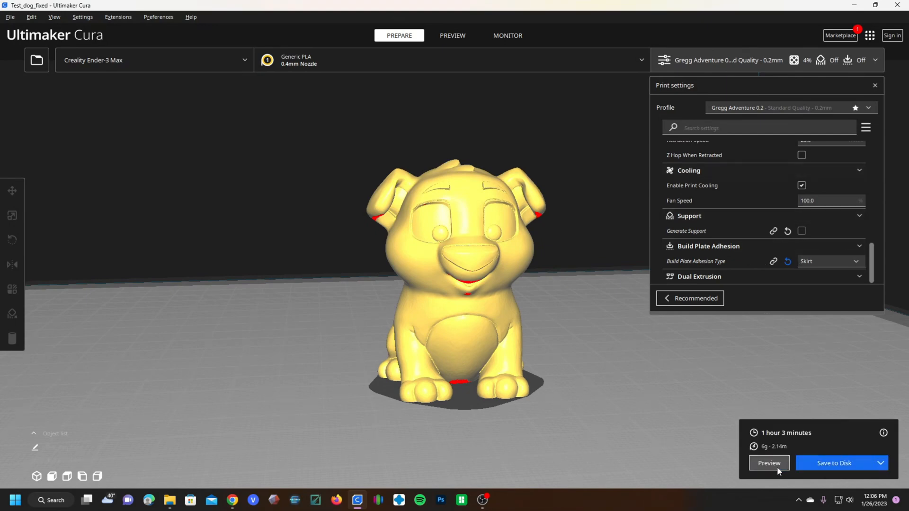
pyautogui.click(769, 462)
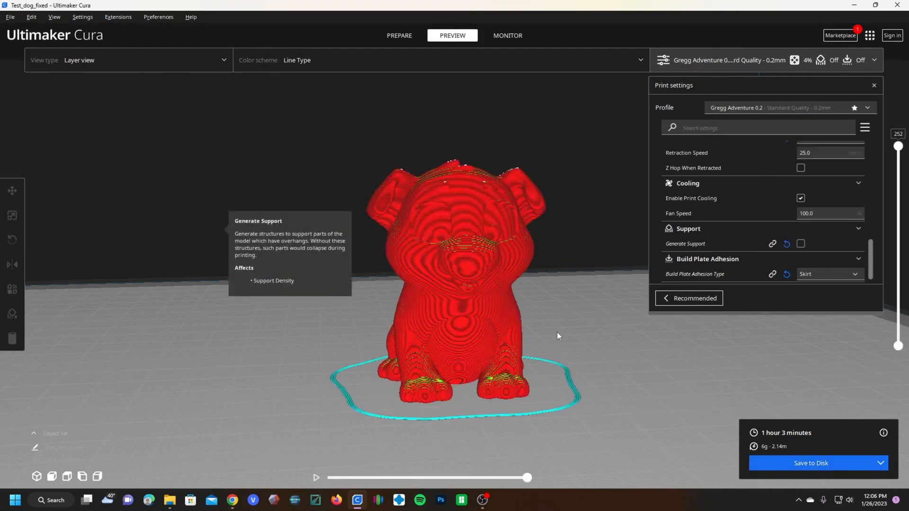